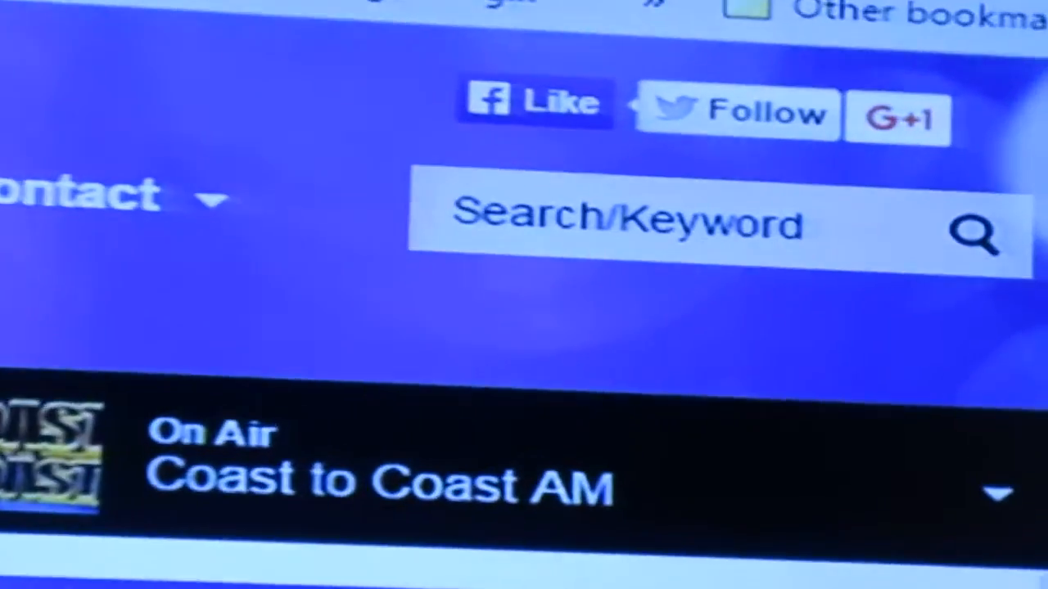
scroll("down", 3)
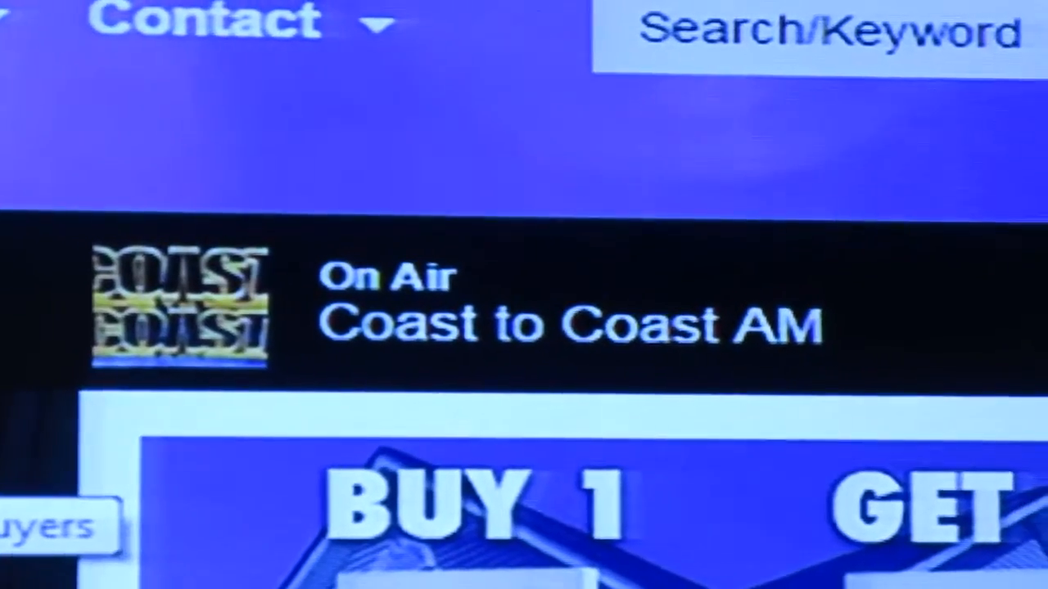